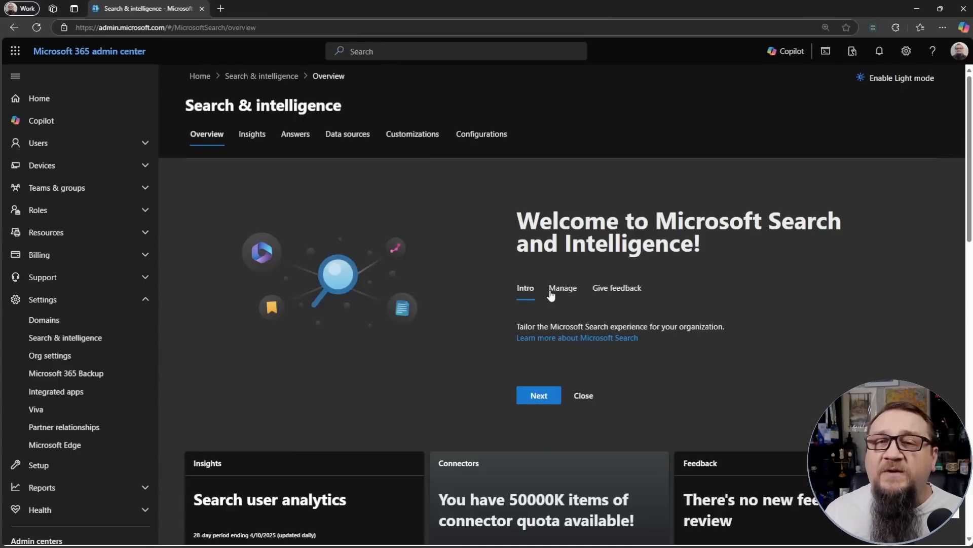
{"action": "mouse_move", "coordinate": [543, 299]}
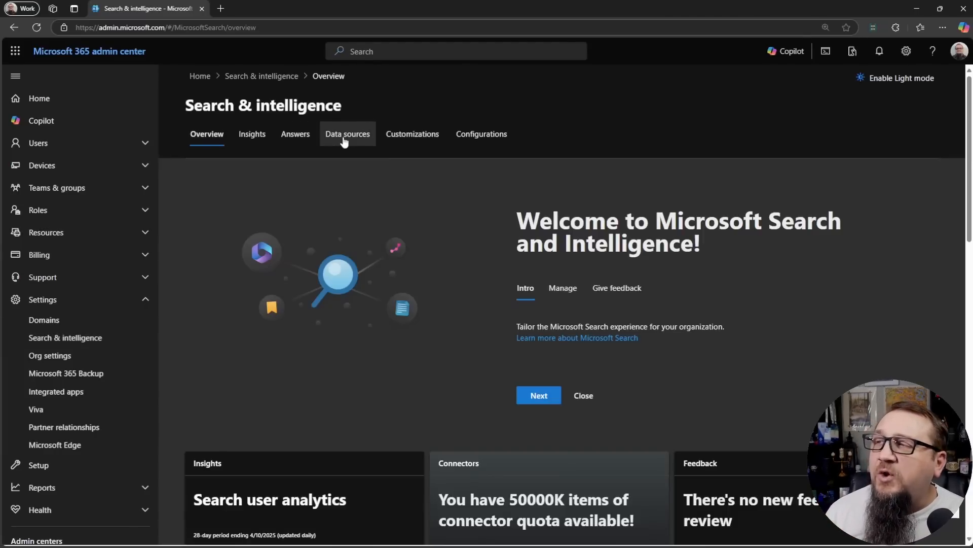
Step: Switch to the Data sources tab to see the organisation's connections list
{"action": "left_click", "coordinate": [347, 134]}
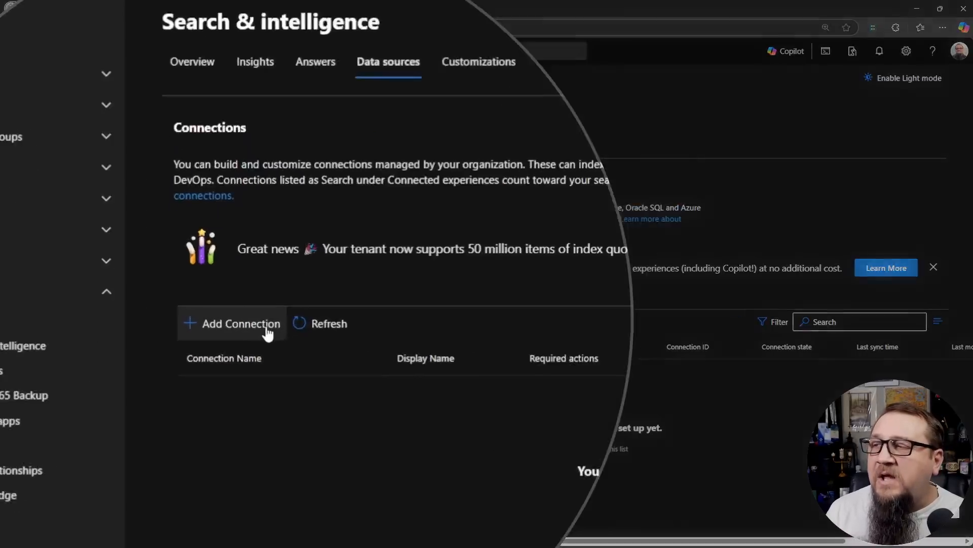
Step: Add a new connection and browse the connector gallery for Enterprise Websites Cloud
{"action": "left_click", "coordinate": [240, 323]}
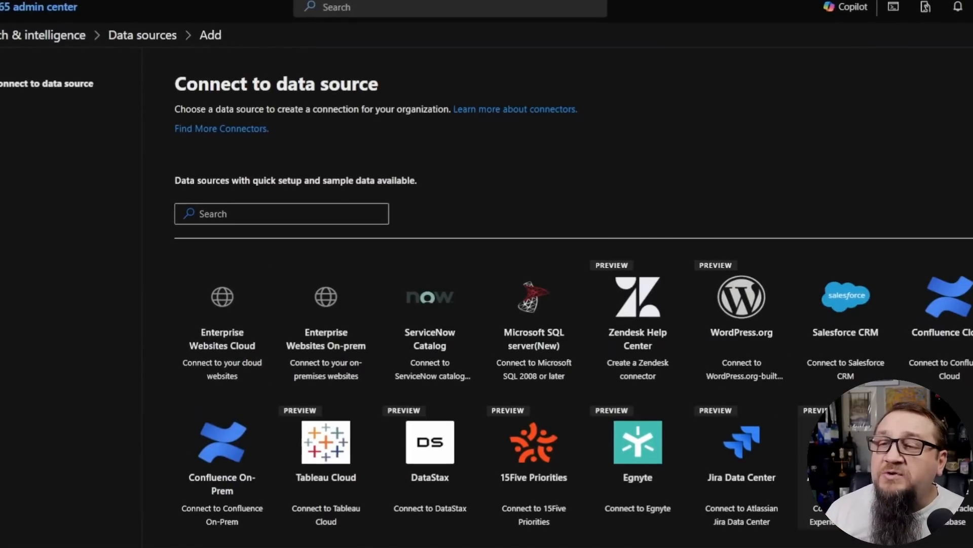
{"action": "scroll", "scroll_direction": "down", "scroll_amount": 3}
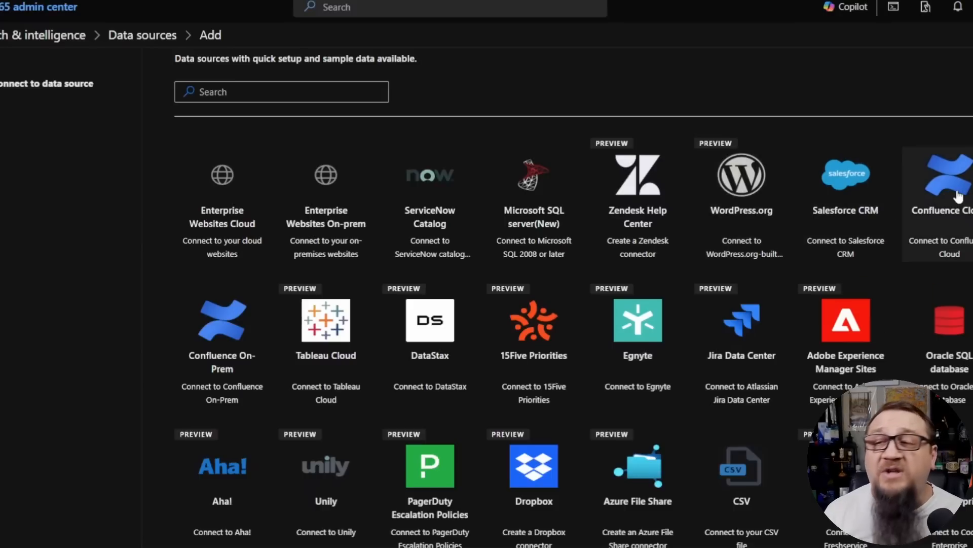
{"action": "scroll", "scroll_direction": "down", "scroll_amount": 3}
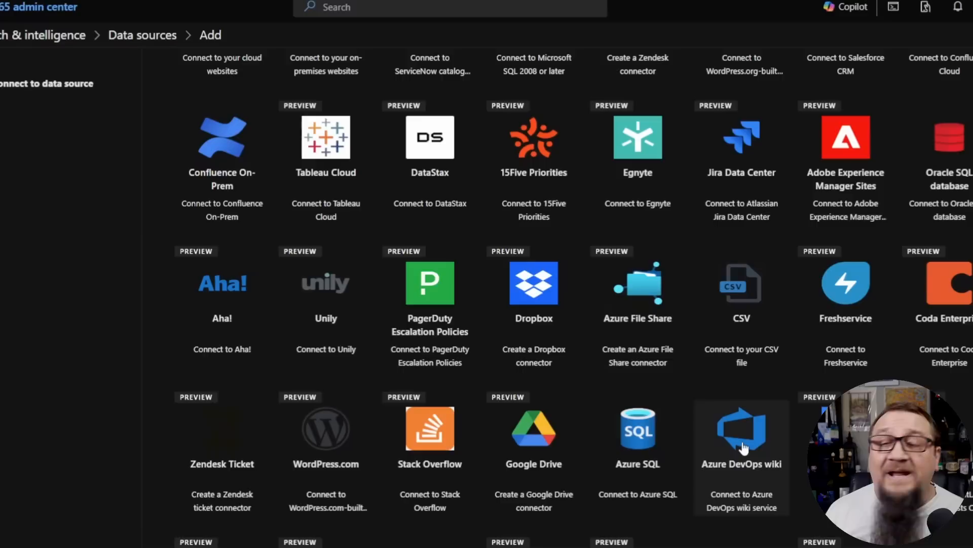
{"action": "mouse_move", "coordinate": [571, 406]}
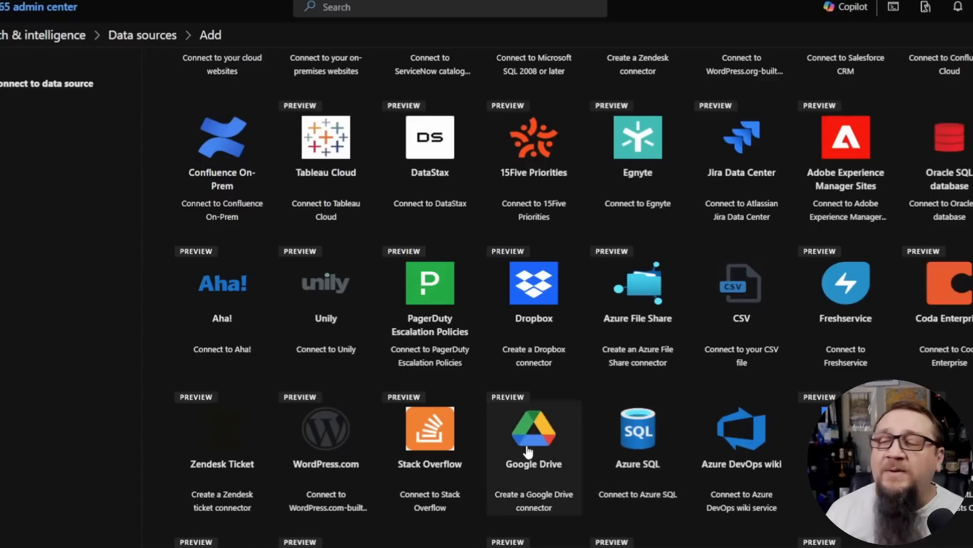
{"action": "mouse_move", "coordinate": [527, 431]}
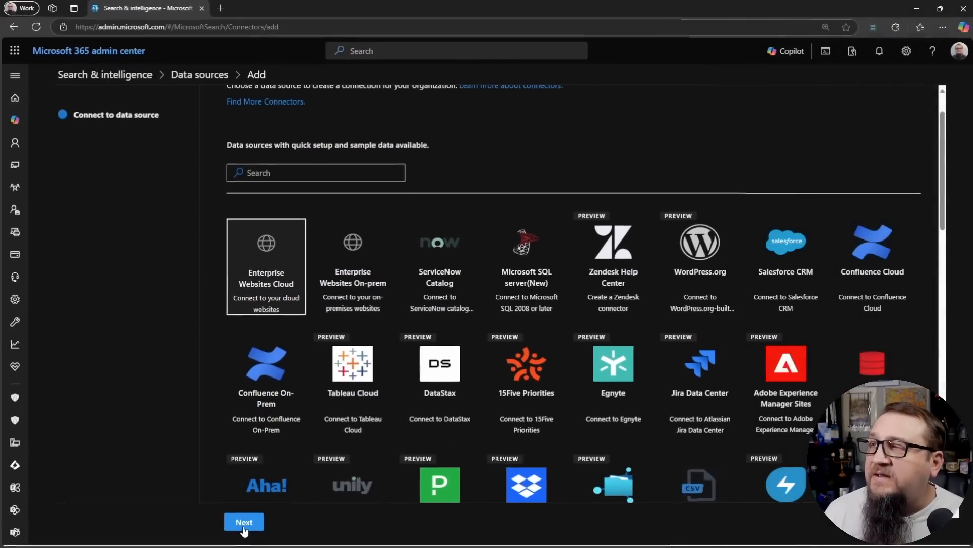
{"action": "left_click", "coordinate": [244, 520]}
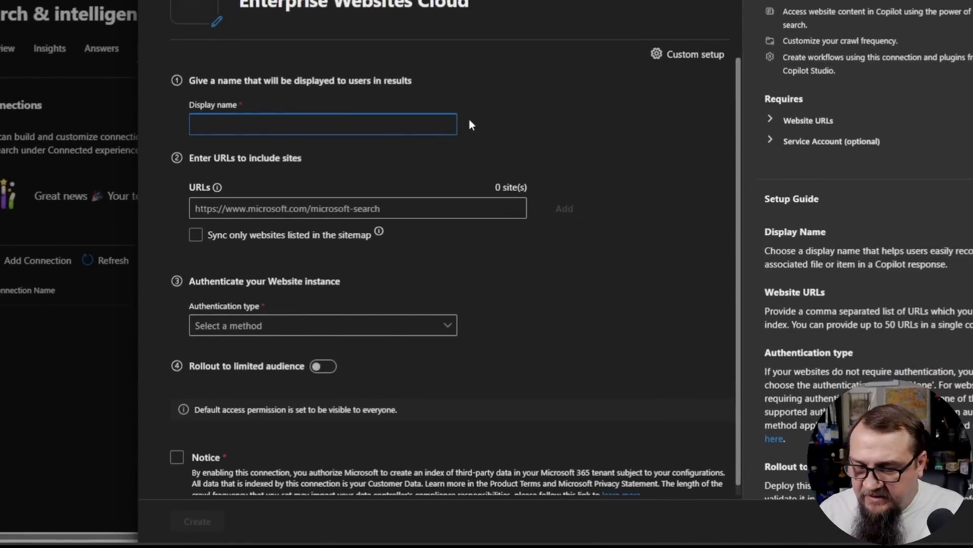
{"action": "type", "text": "SteveCorey Dot Com"}
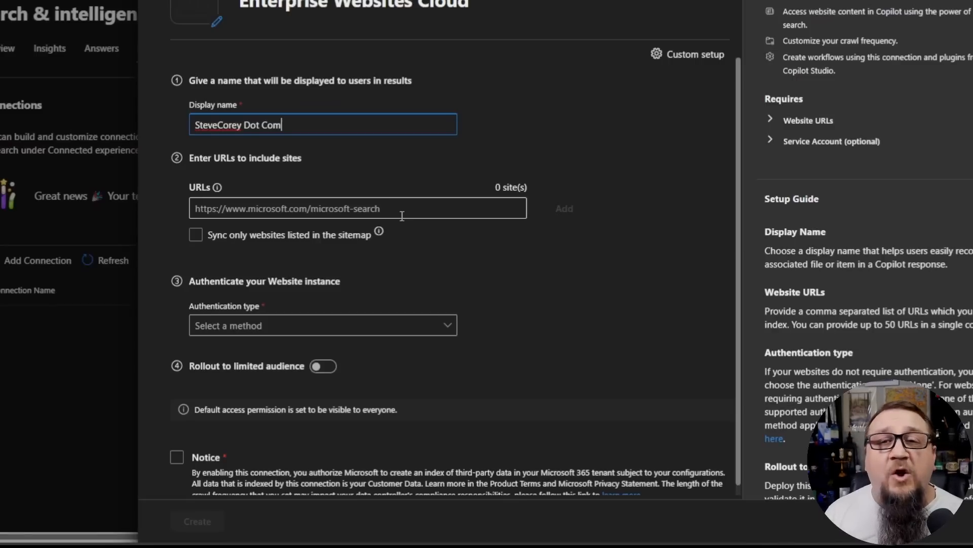
{"action": "left_click", "coordinate": [357, 208]}
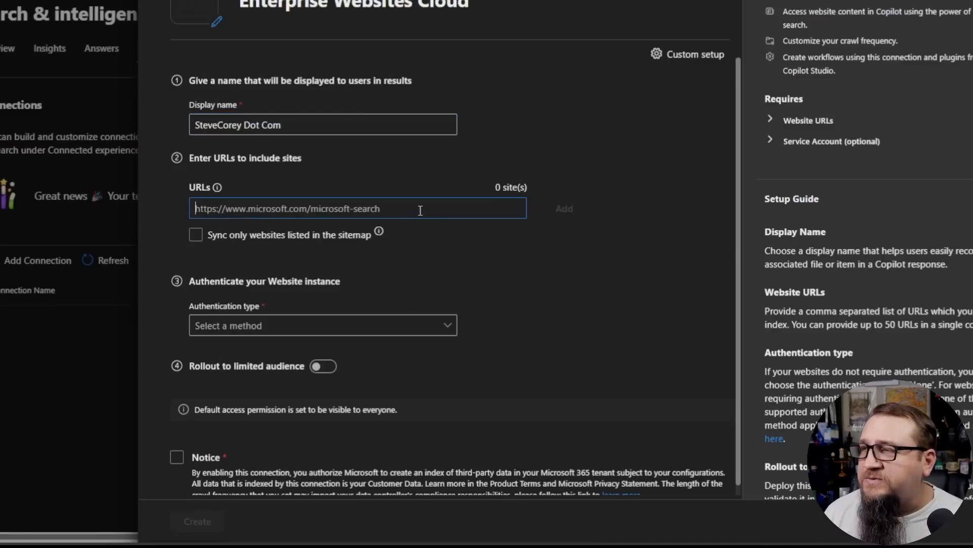
{"action": "type", "text": "https://stevecorey.c"}
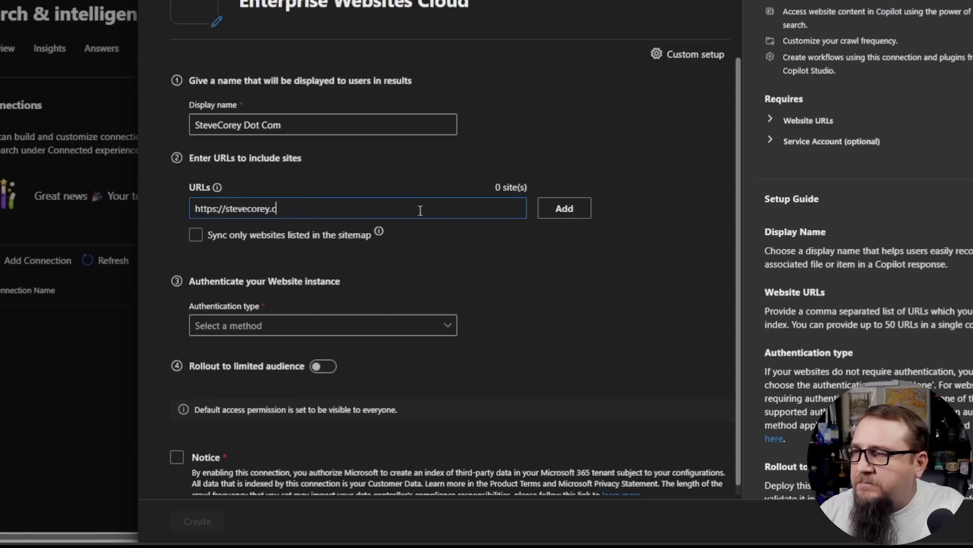
{"action": "type", "text": "om"}
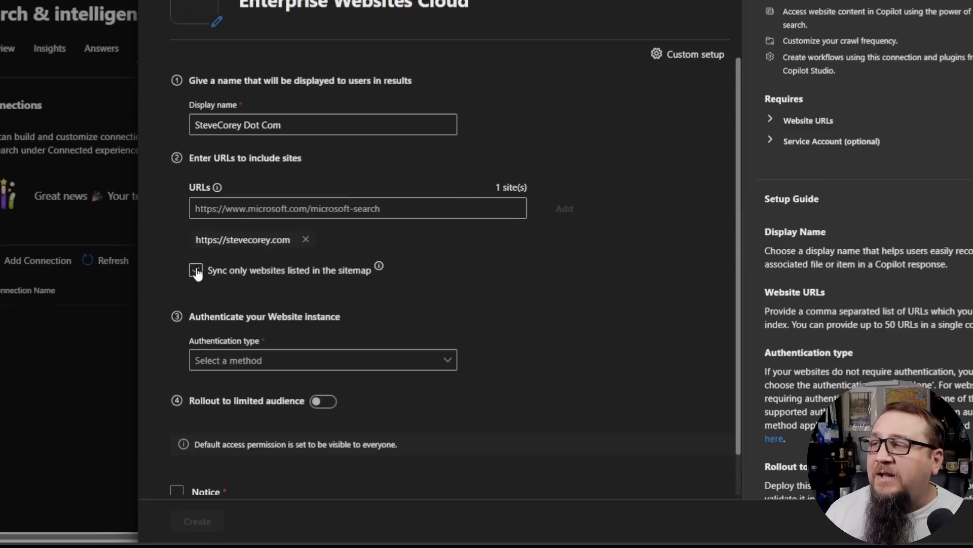
{"action": "left_click", "coordinate": [196, 271]}
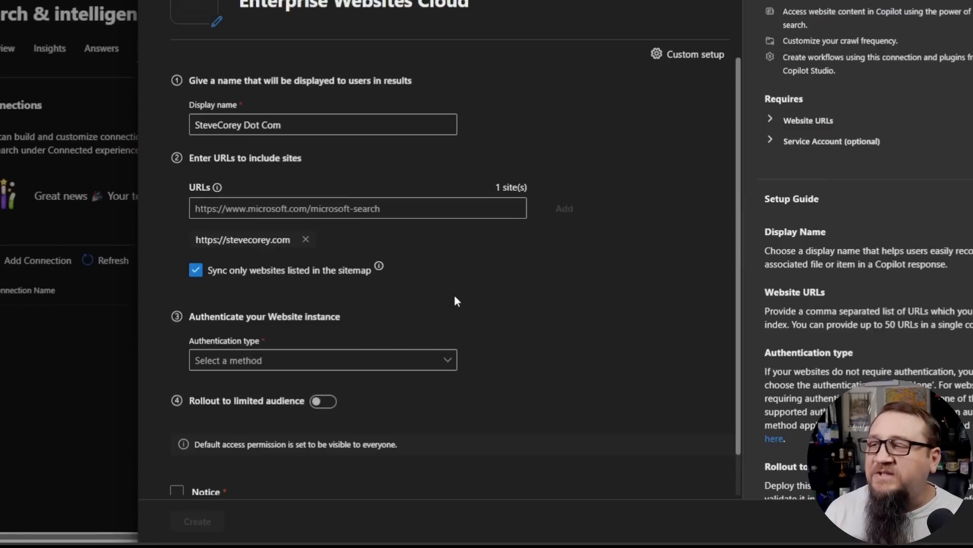
{"action": "scroll", "scroll_direction": "down", "scroll_amount": 3}
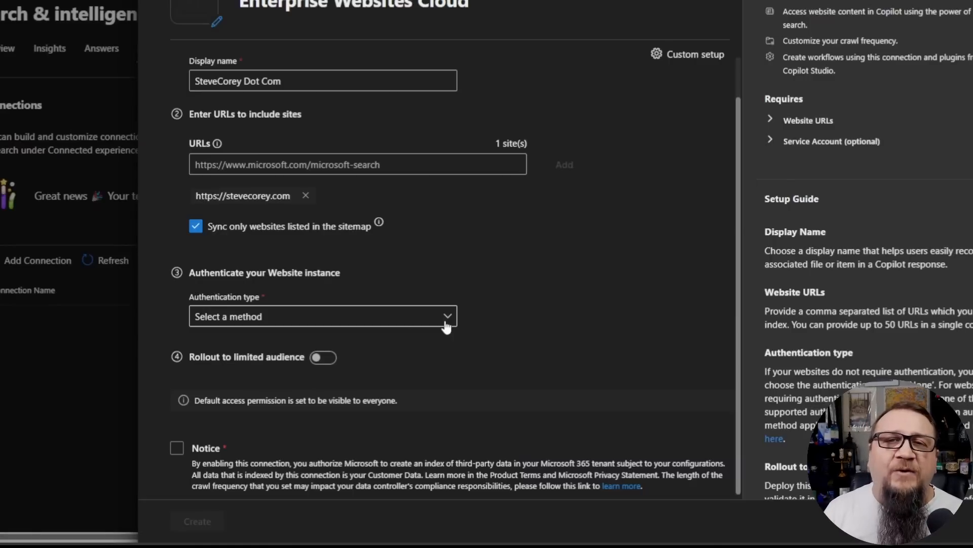
Step: Set authentication to None, accept the indexing notice, and create the connection
{"action": "left_click", "coordinate": [322, 315]}
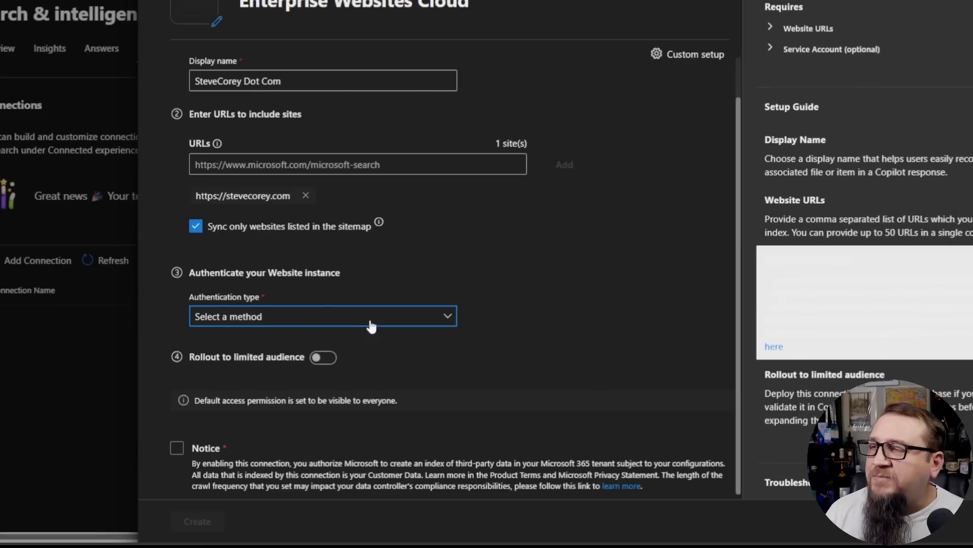
{"action": "left_click", "coordinate": [323, 316]}
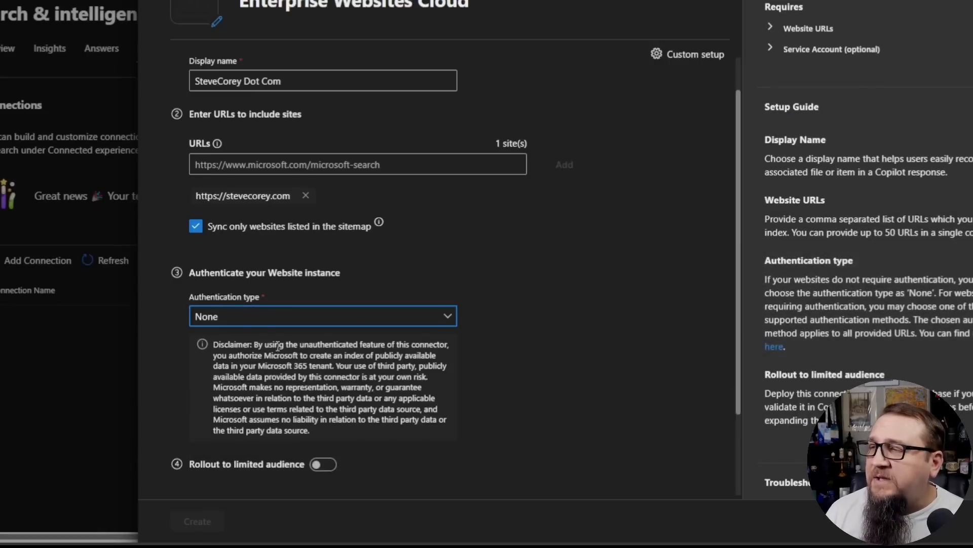
{"action": "mouse_move", "coordinate": [405, 319]}
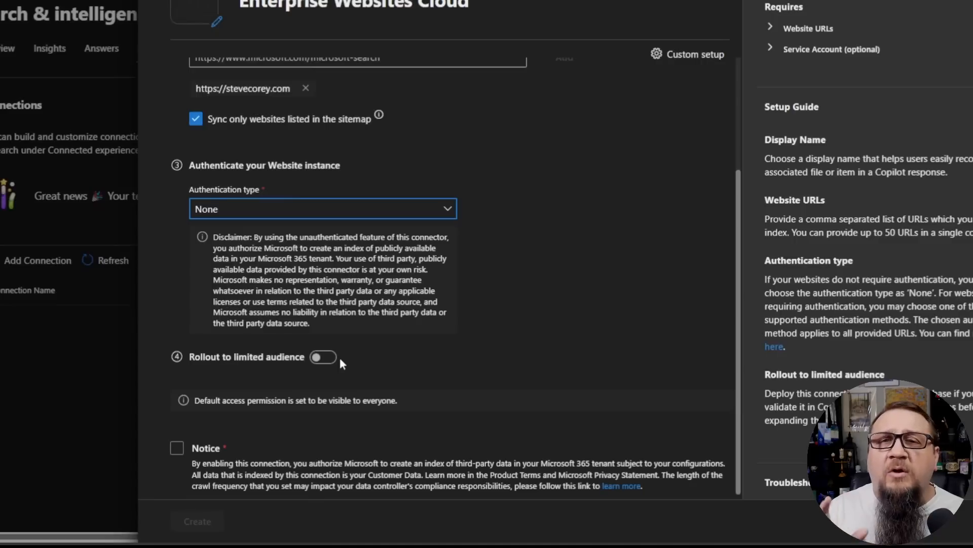
{"action": "mouse_move", "coordinate": [354, 360]}
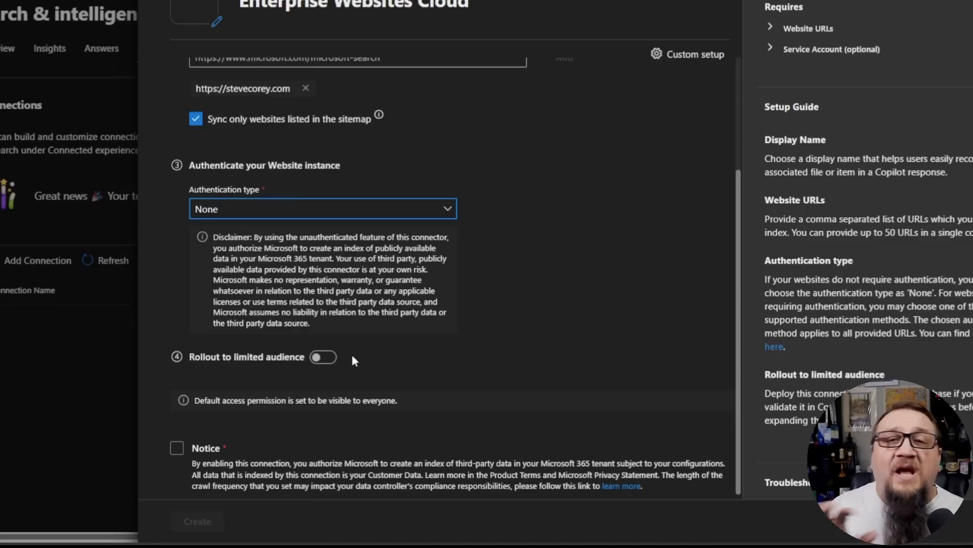
{"action": "left_click", "coordinate": [177, 448]}
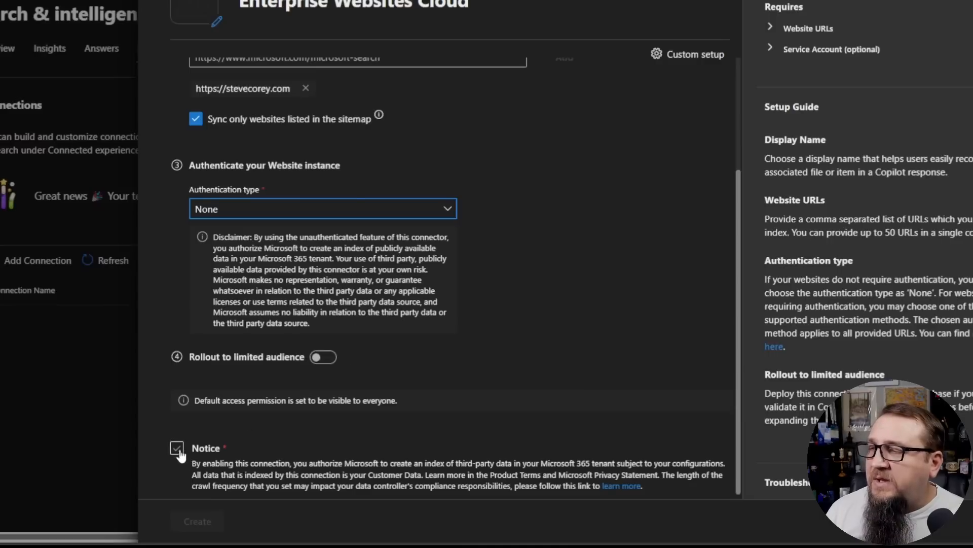
{"action": "left_click", "coordinate": [177, 447]}
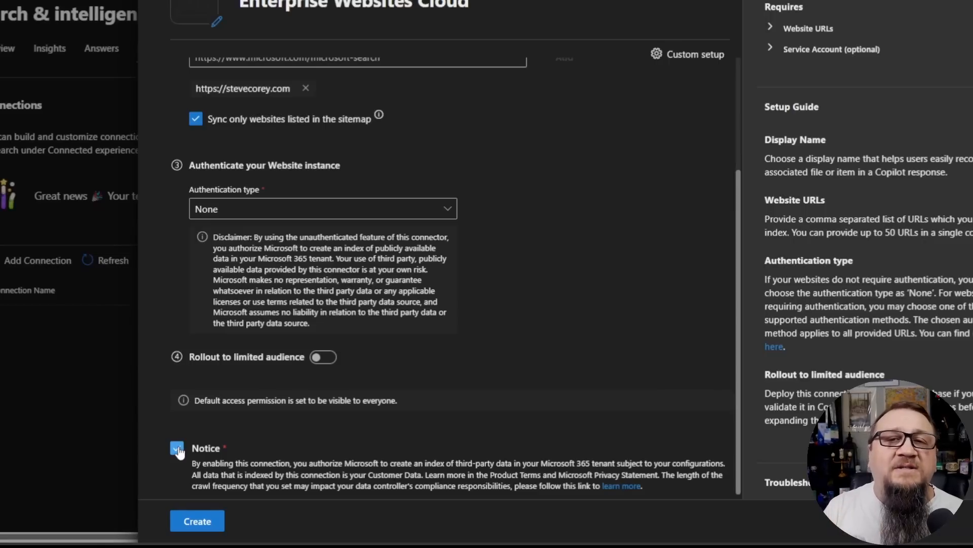
{"action": "left_click", "coordinate": [177, 448]}
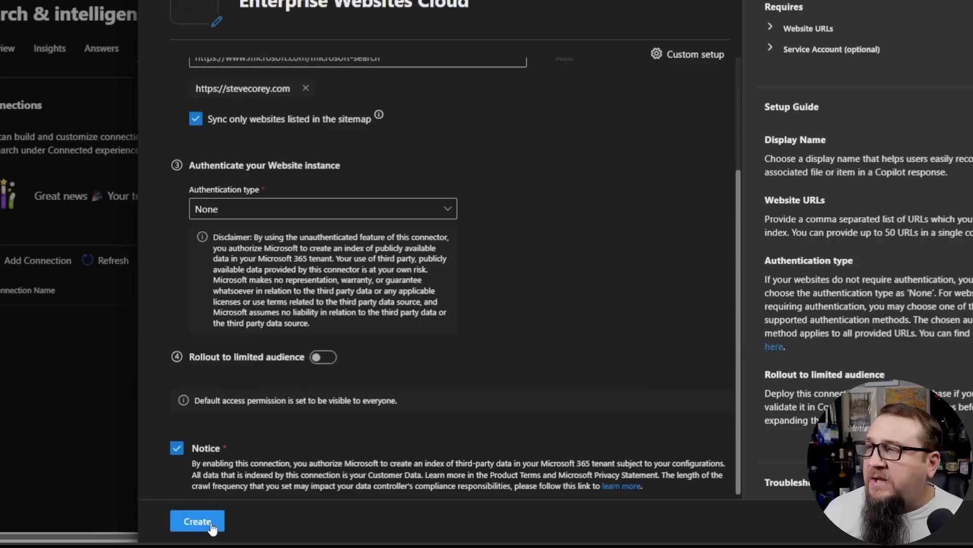
{"action": "left_click", "coordinate": [197, 520]}
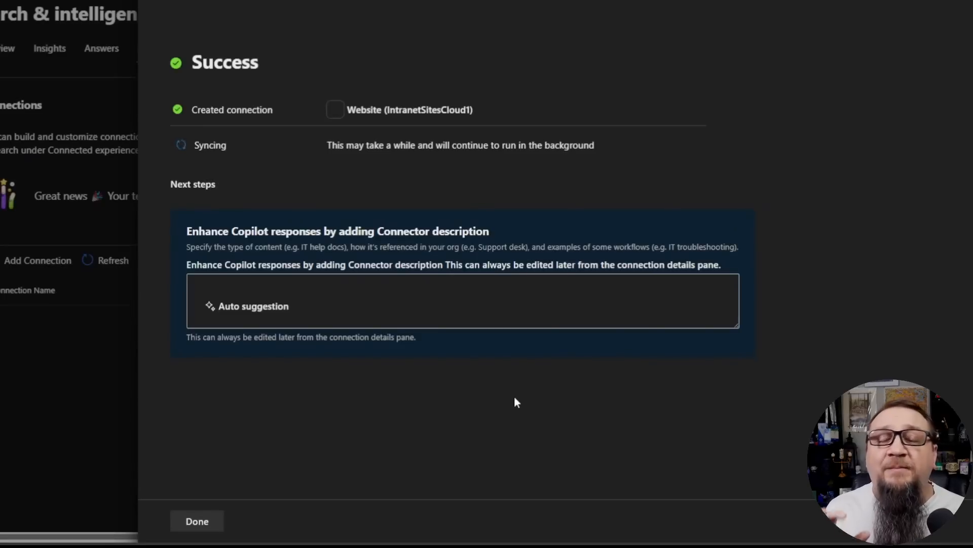
{"action": "mouse_move", "coordinate": [473, 286]}
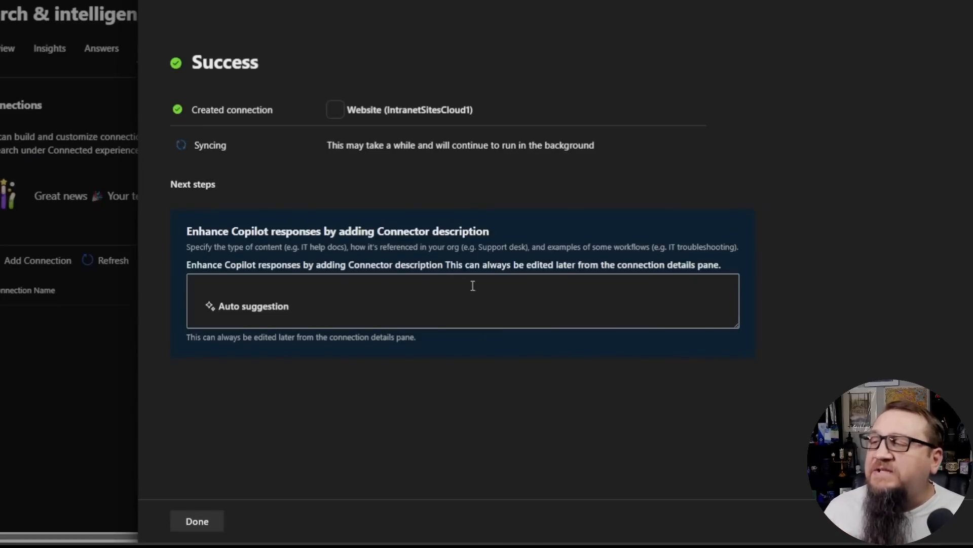
Step: Enter the description 'This information provides blog articles about SharePoint and Microsoft 365.'
{"action": "left_click", "coordinate": [462, 292]}
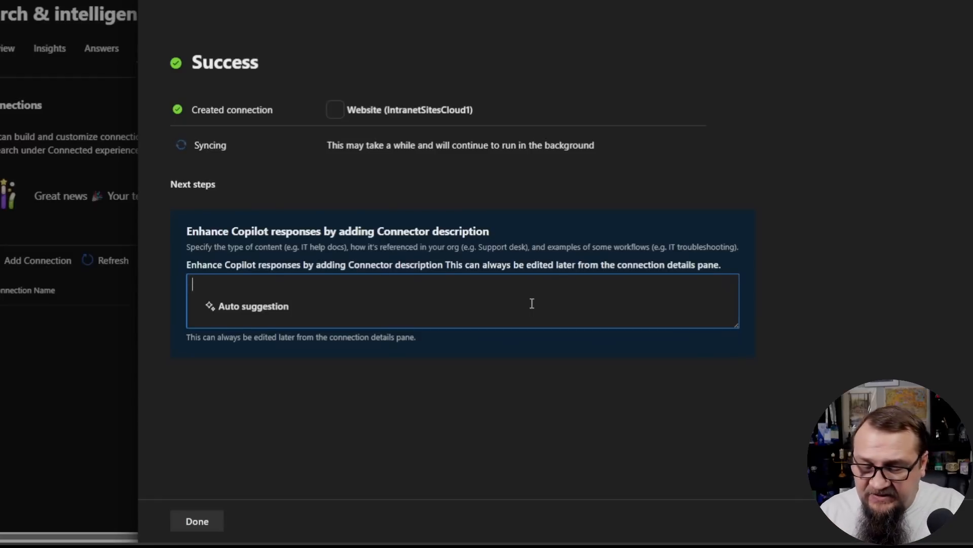
{"action": "type", "text": "This information provi"}
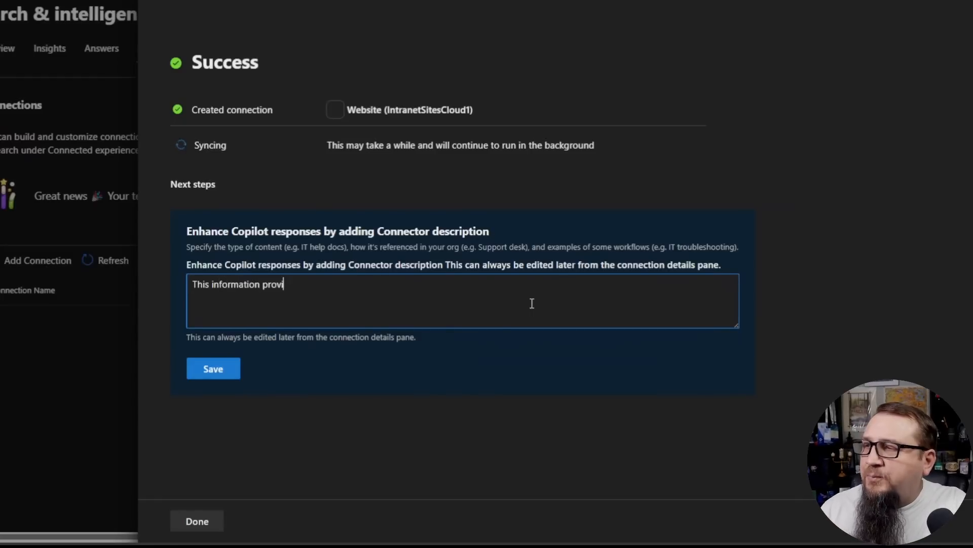
{"action": "type", "text": "des blog articles ab"}
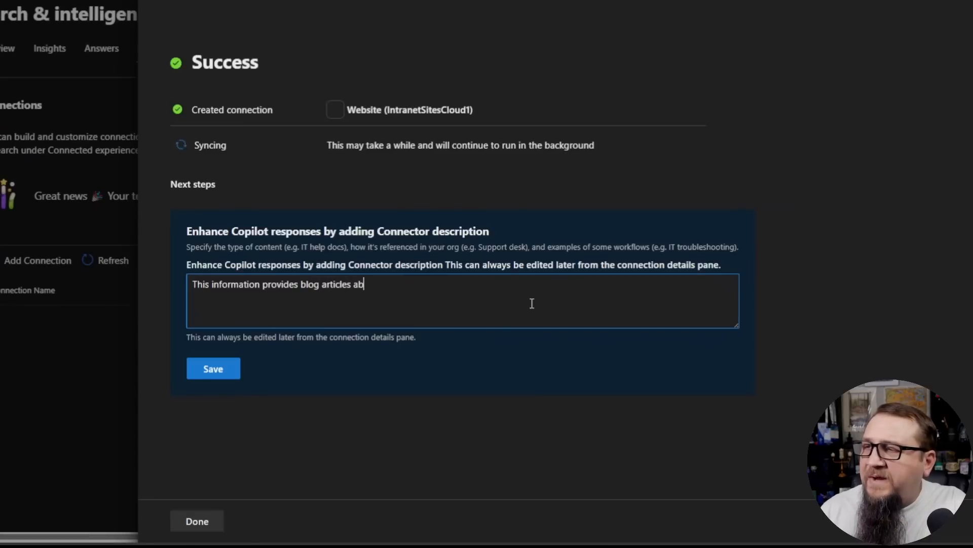
{"action": "type", "text": "out SharePoint a"}
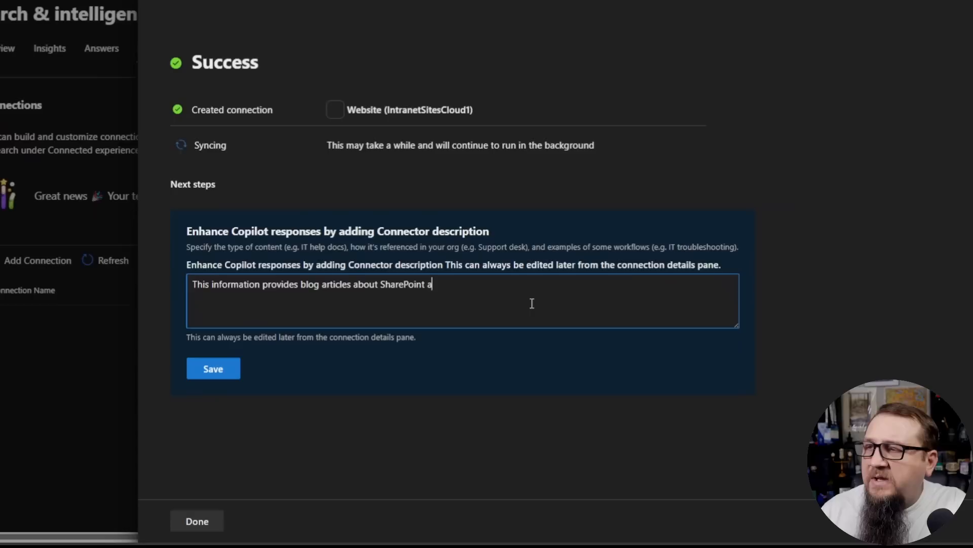
{"action": "type", "text": "nd Microsoft 36"}
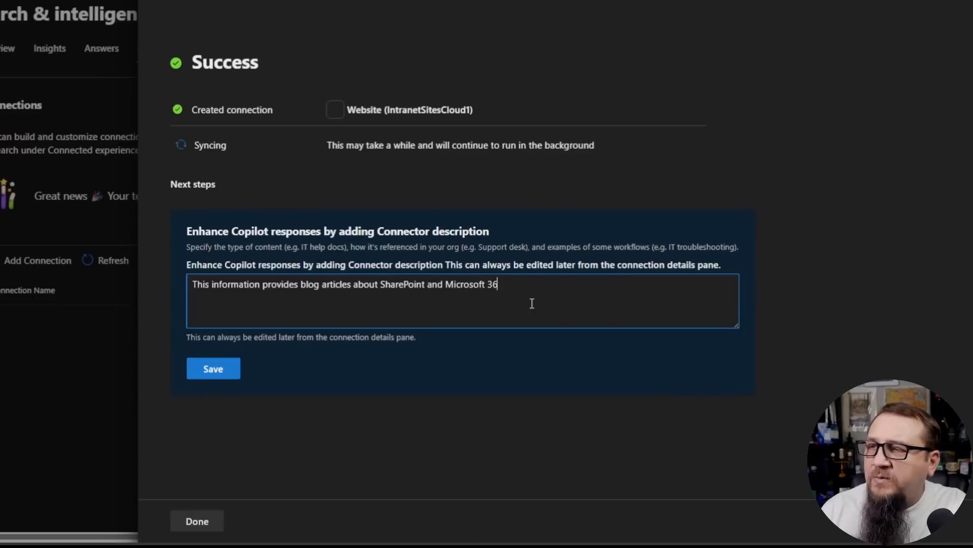
{"action": "type", "text": "5."}
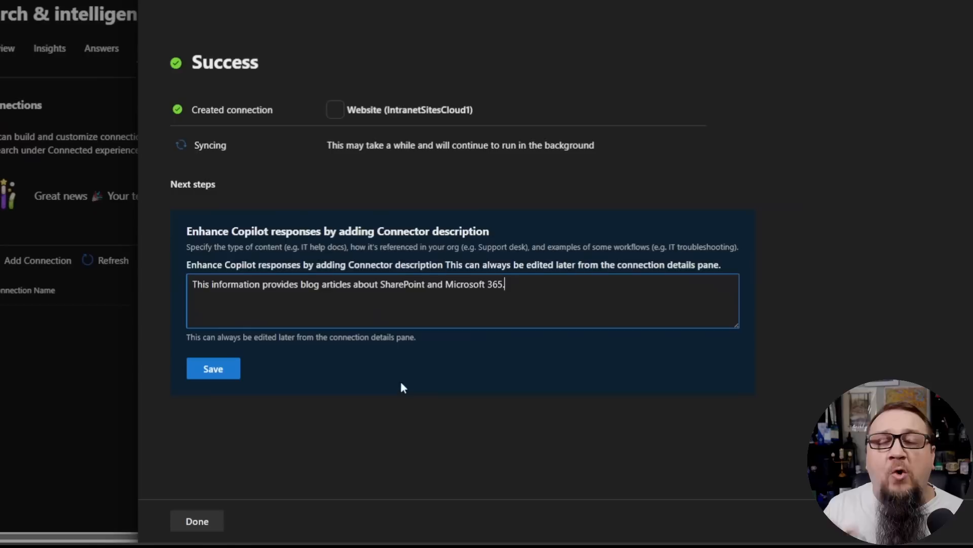
{"action": "mouse_move", "coordinate": [353, 386]}
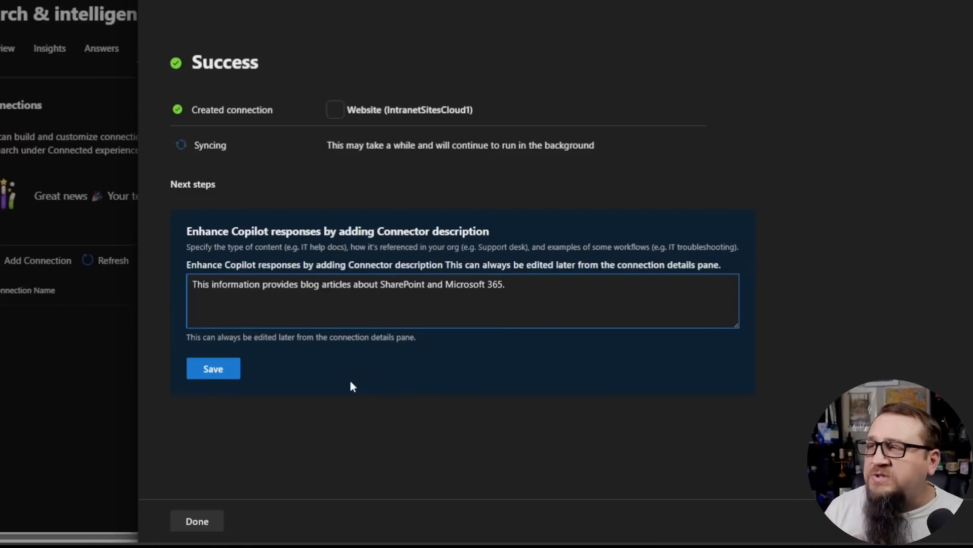
{"action": "mouse_move", "coordinate": [213, 368]}
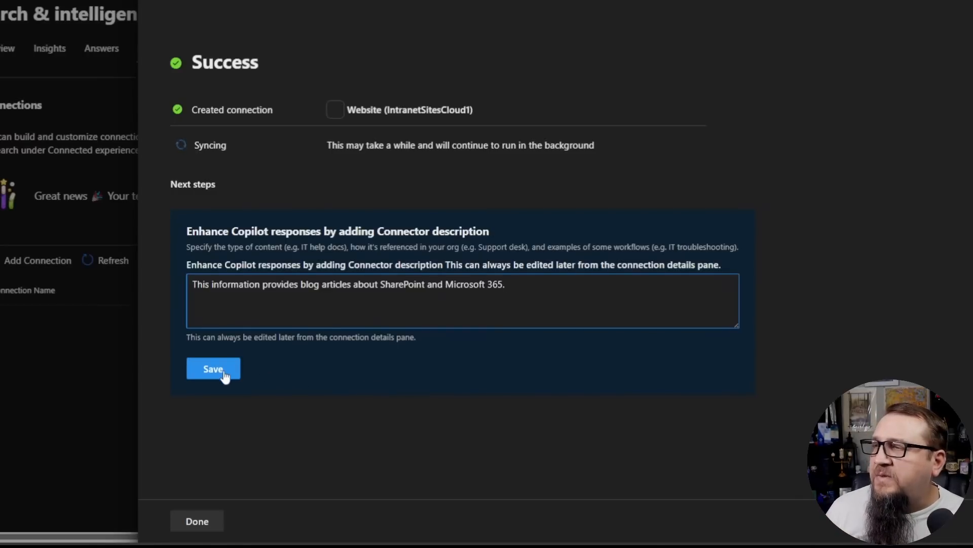
Step: Save the connector description and close the Success panel to return to Data sources
{"action": "left_click", "coordinate": [213, 368]}
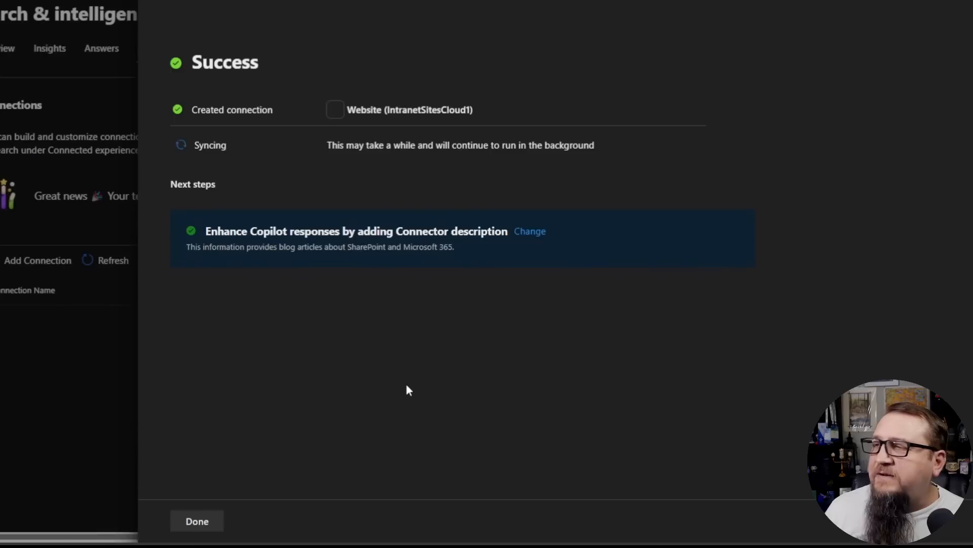
{"action": "mouse_move", "coordinate": [382, 390]}
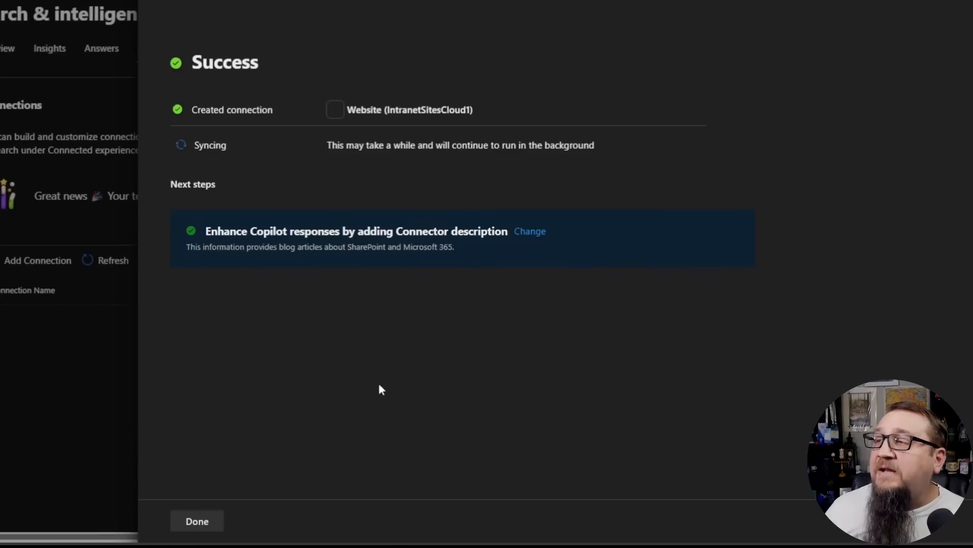
{"action": "mouse_move", "coordinate": [282, 176]}
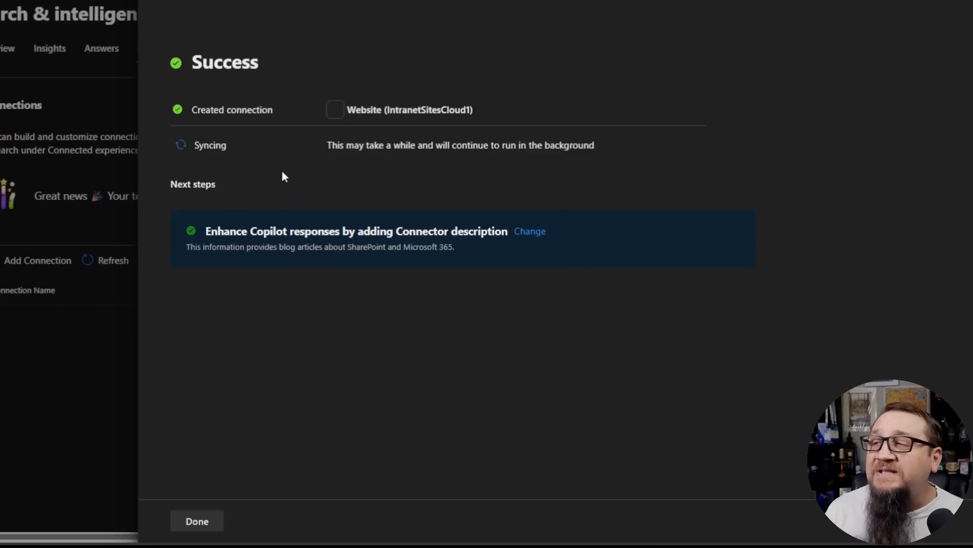
{"action": "mouse_move", "coordinate": [205, 521]}
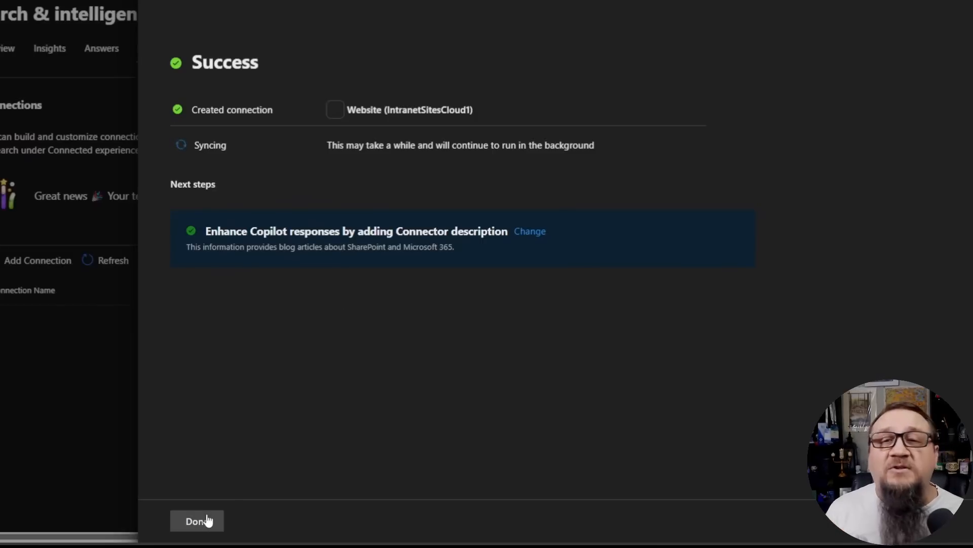
{"action": "left_click", "coordinate": [196, 520]}
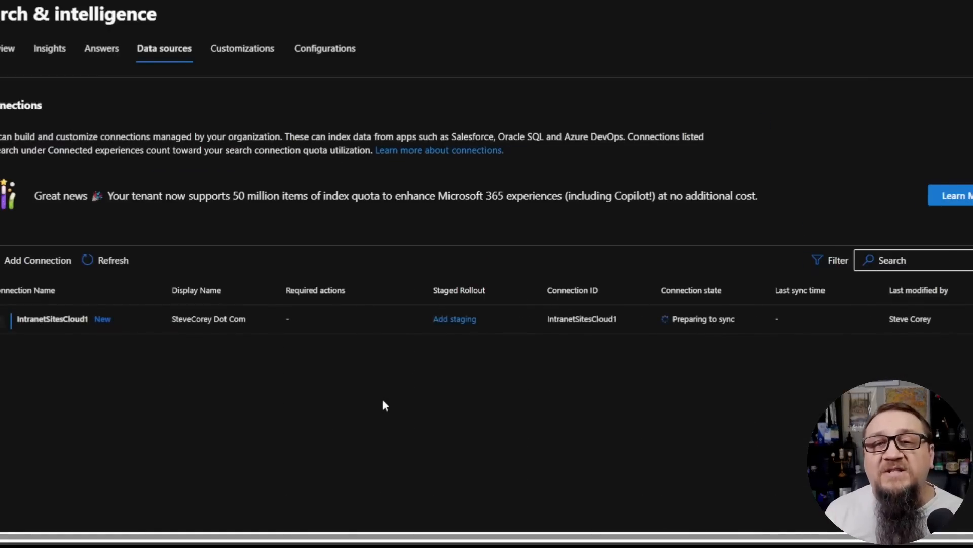
{"action": "mouse_move", "coordinate": [719, 345]}
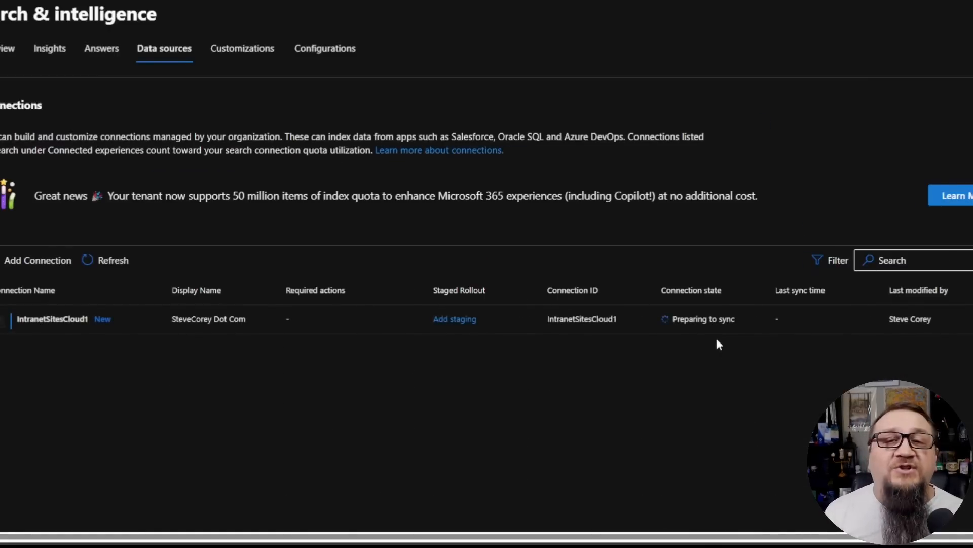
{"action": "mouse_move", "coordinate": [716, 359]}
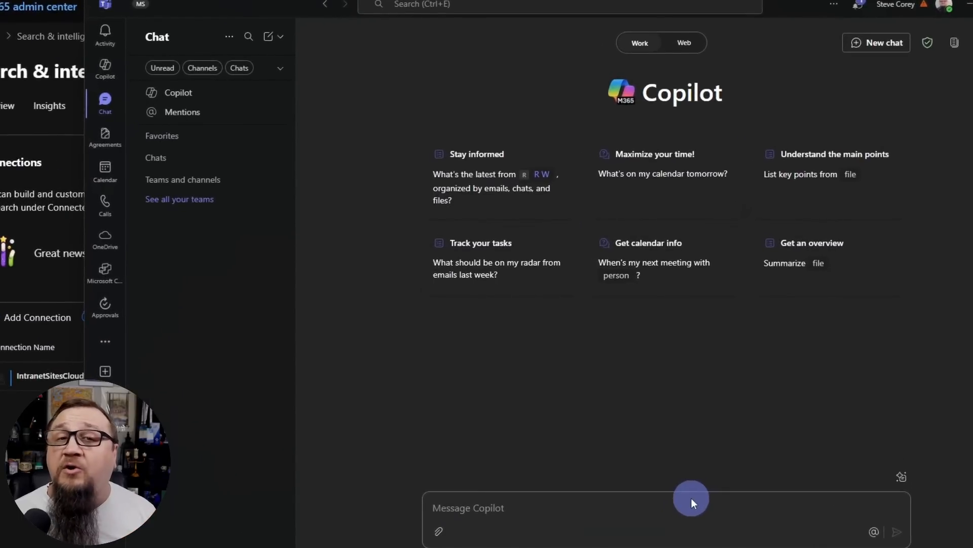
Step: Send Copilot 'How Do I Get Started With JSON Formatting in SharePoint Online?'
{"action": "type", "text": "How Do I Get Started With JSON Formatting in SharePoint Online?"}
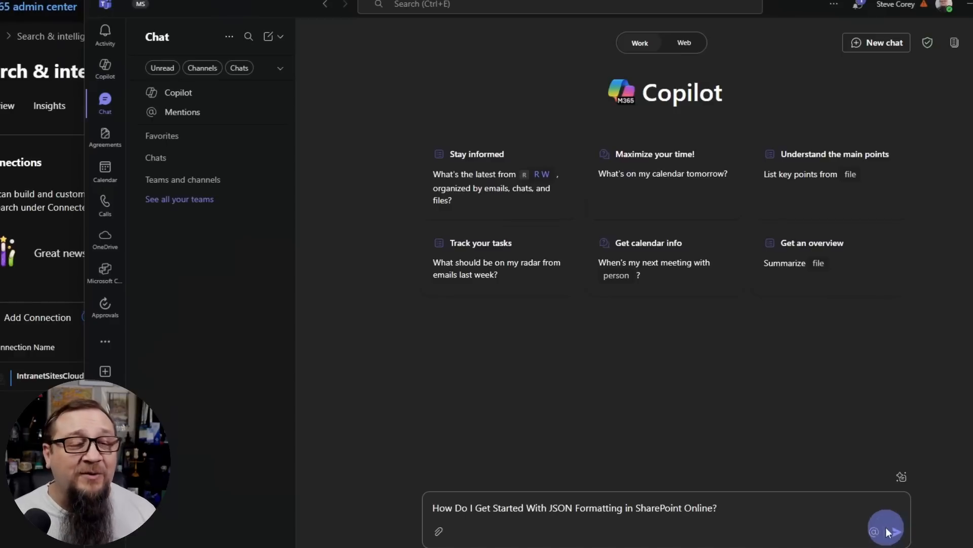
{"action": "left_click", "coordinate": [892, 530]}
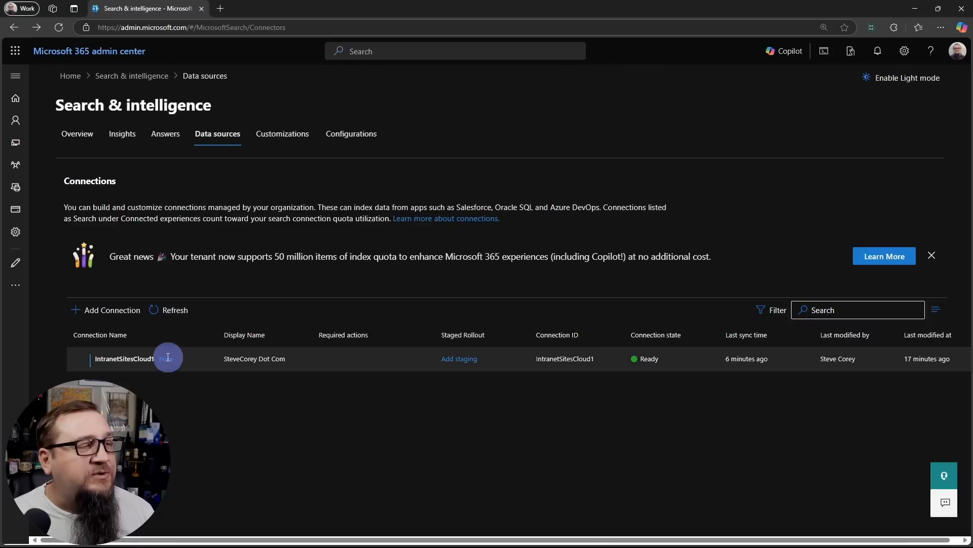
Step: Open the IntranetSitesCloud1 details pane showing 78 items indexed and 18 errors
{"action": "left_click", "coordinate": [124, 359]}
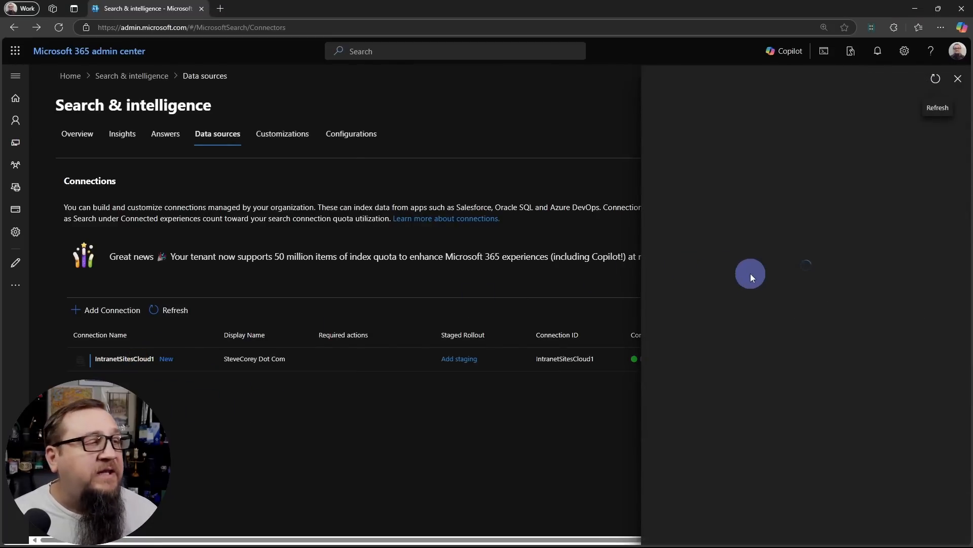
{"action": "left_click", "coordinate": [124, 359]}
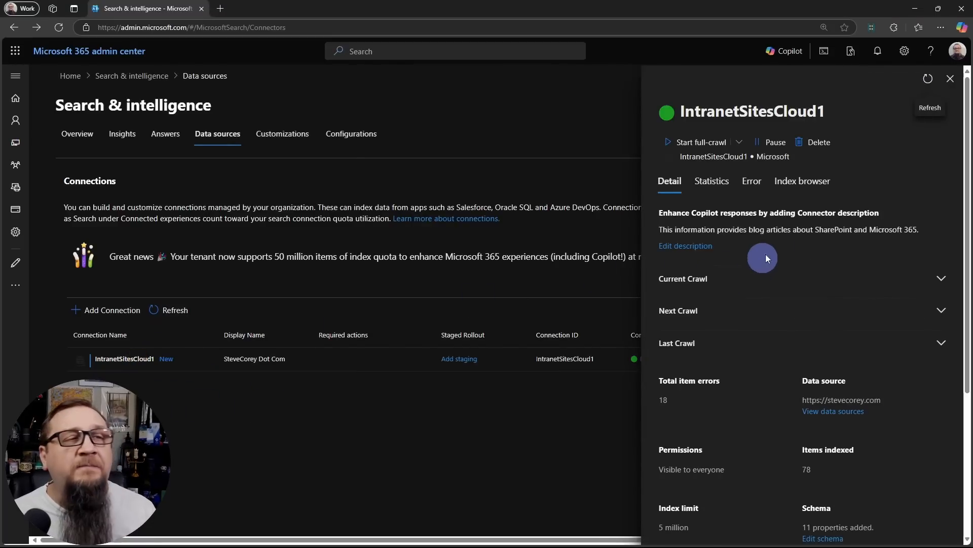